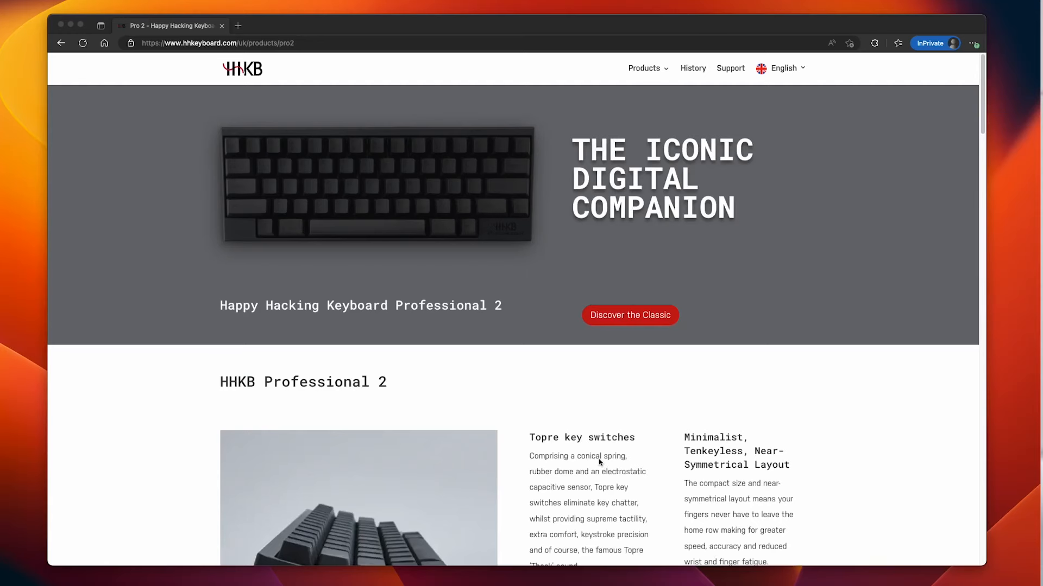
scroll("down", 3)
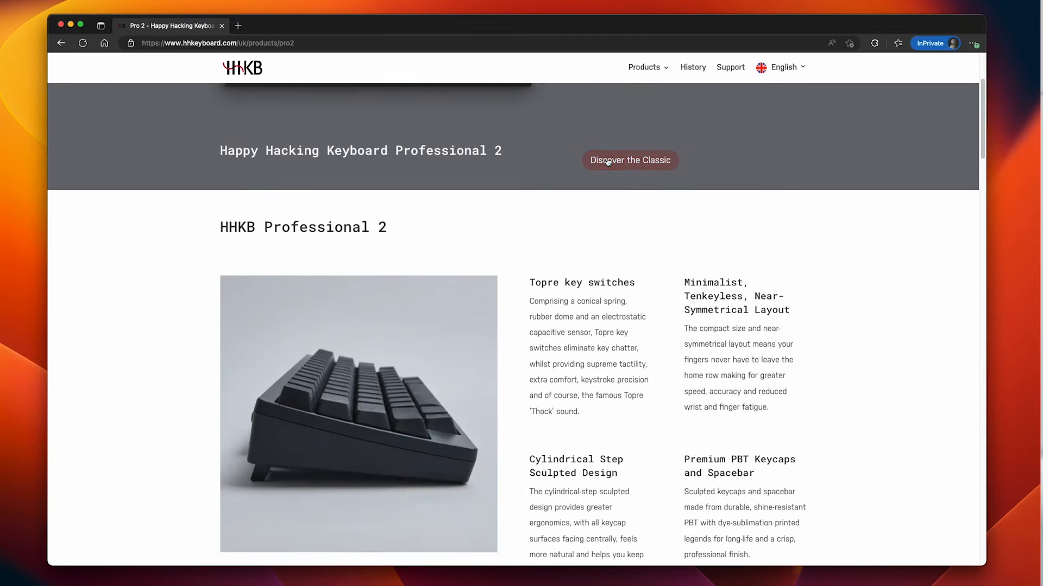
scroll("down", 3)
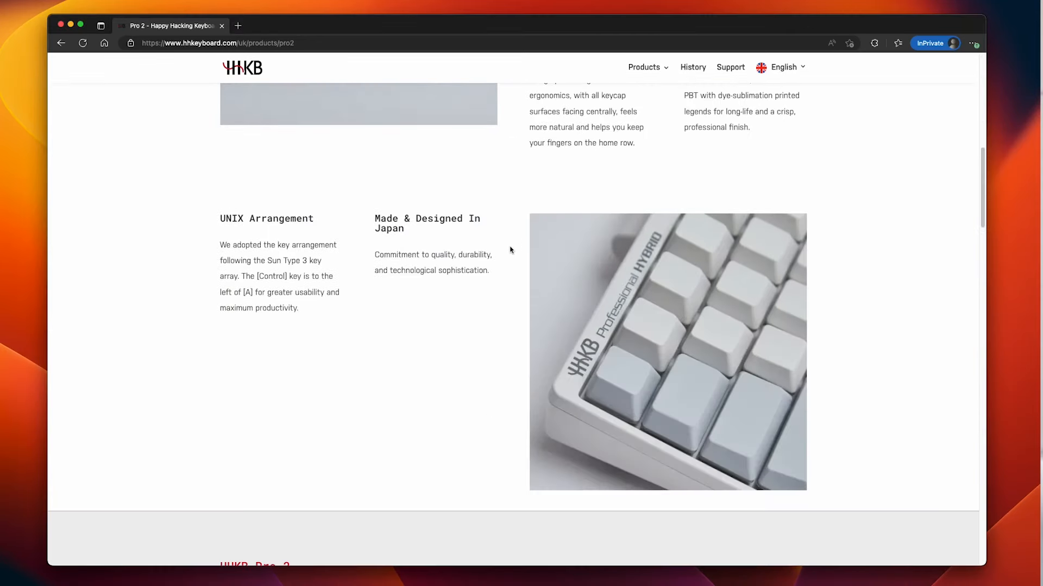
scroll("down", 3)
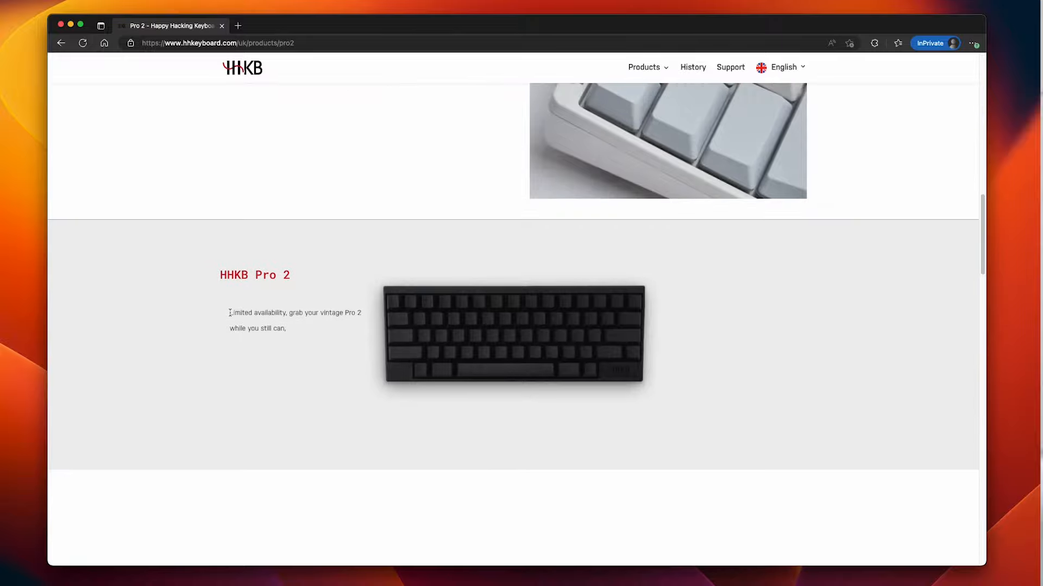